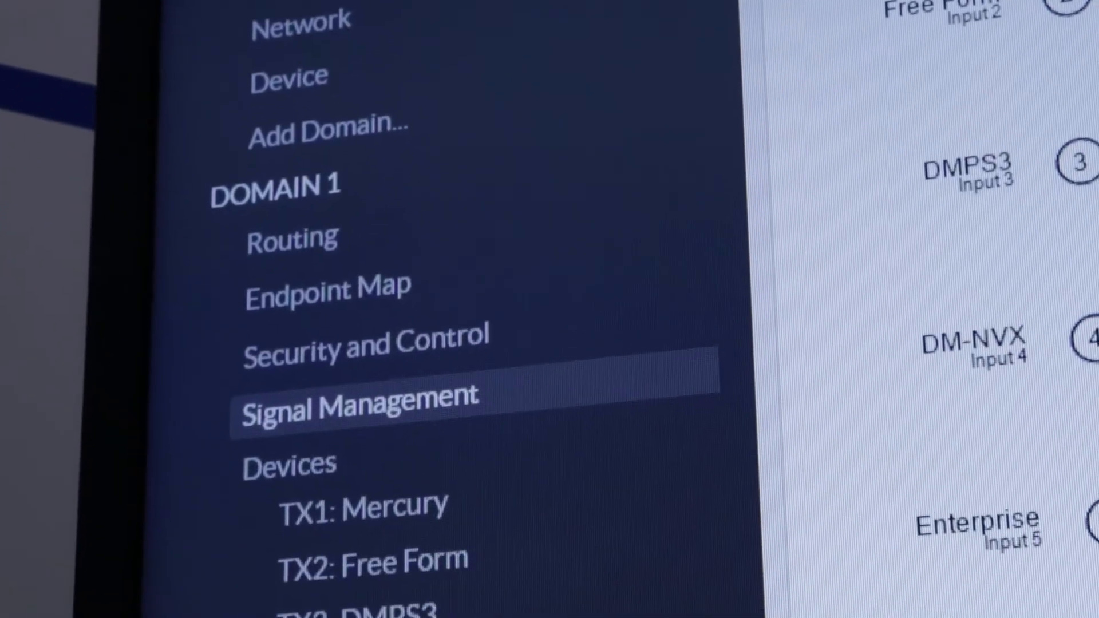
scroll("down", 3)
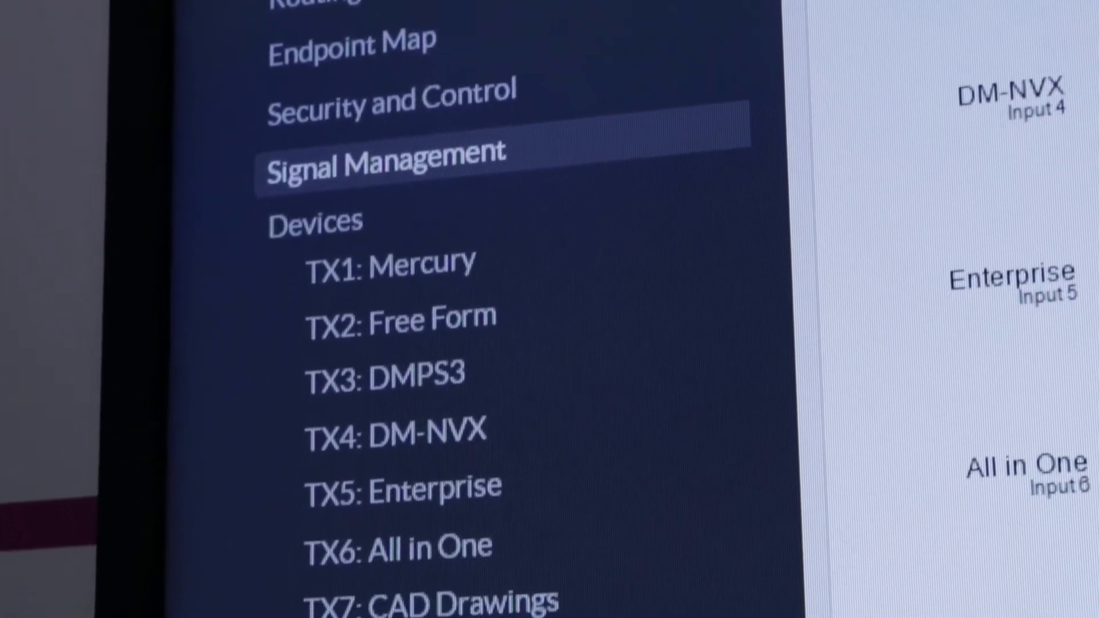
left_click(385, 162)
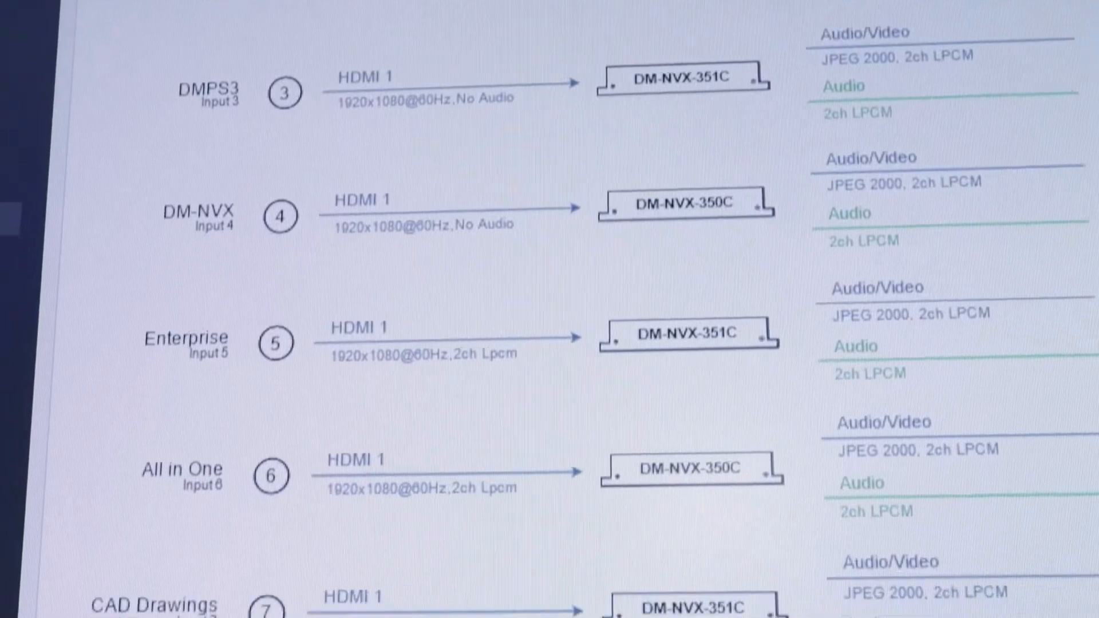